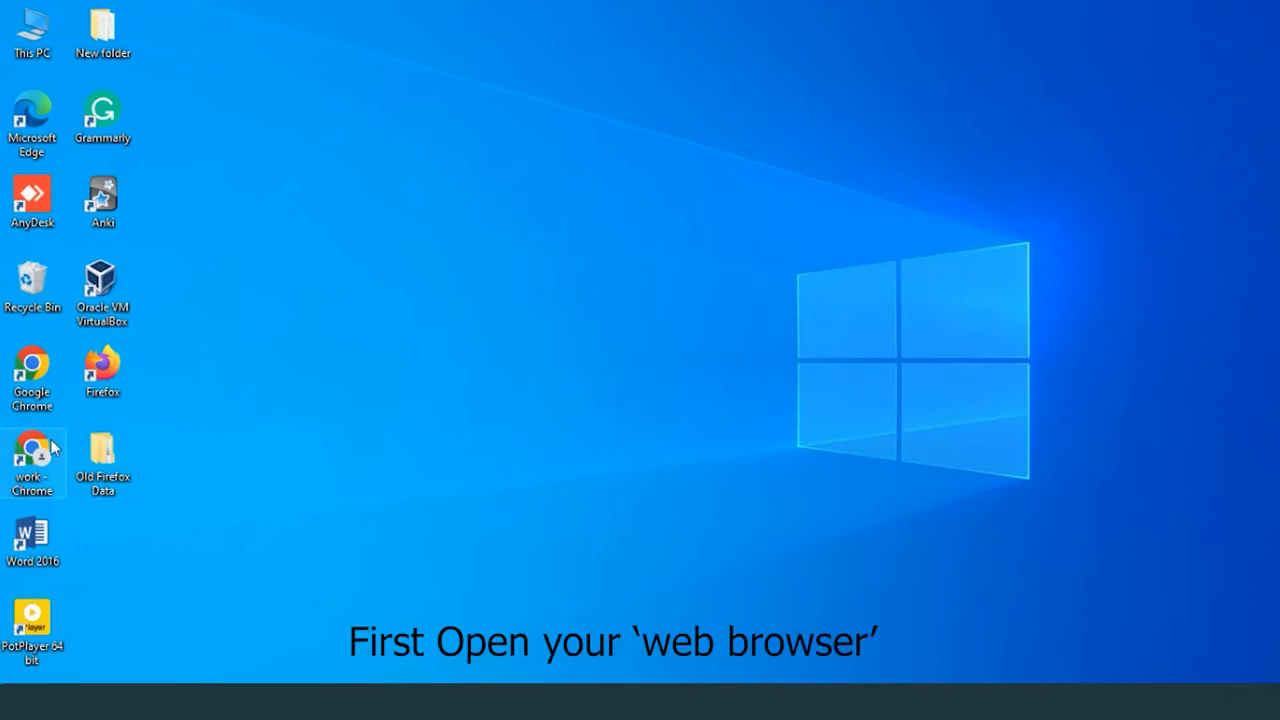
# Launch the 'work - Chrome' desktop shortcut to open Chrome on a new tab.
pyautogui.doubleClick(31, 375)
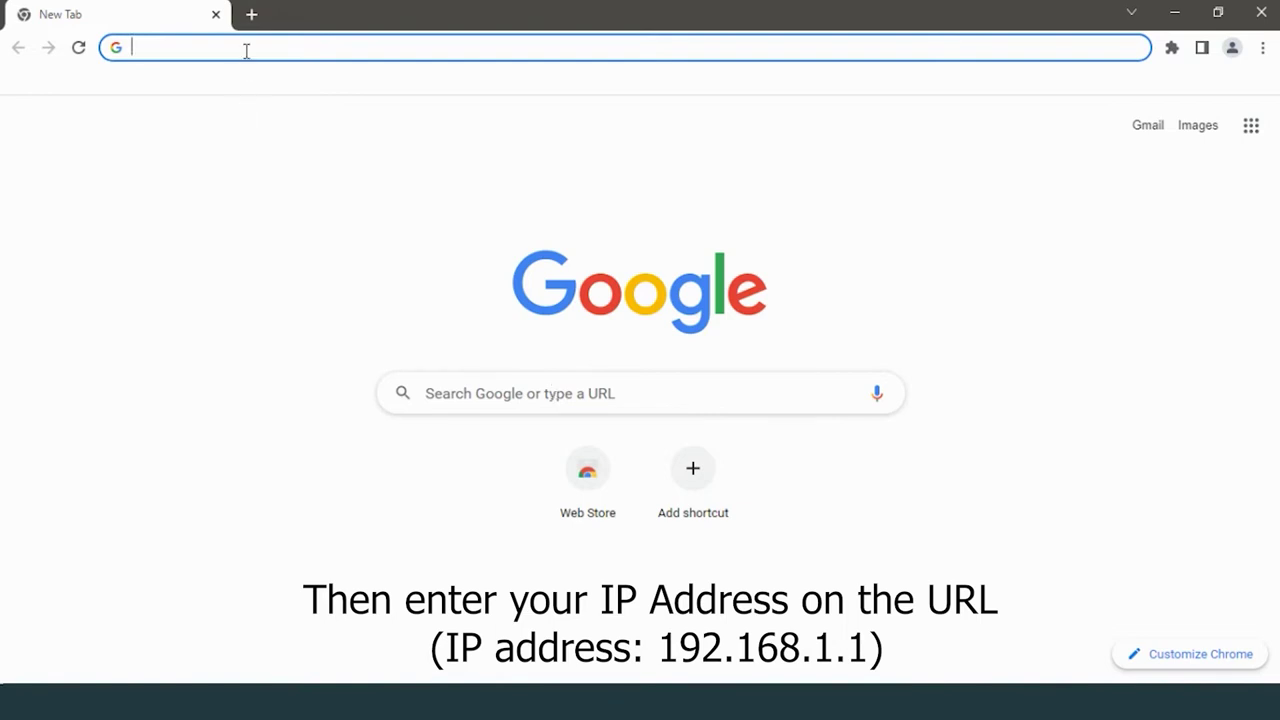
# Go to 192.168.1.1 to load the ONT login page.
pyautogui.write('192.')
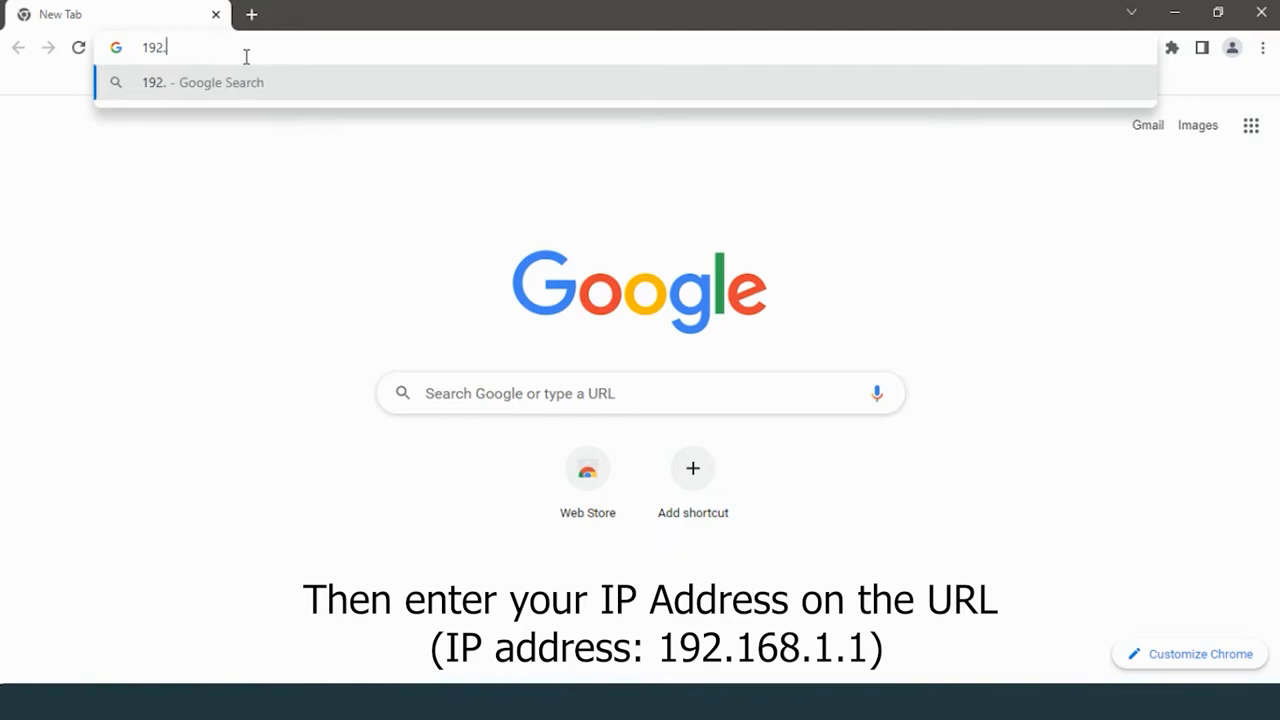
pyautogui.write('168.')
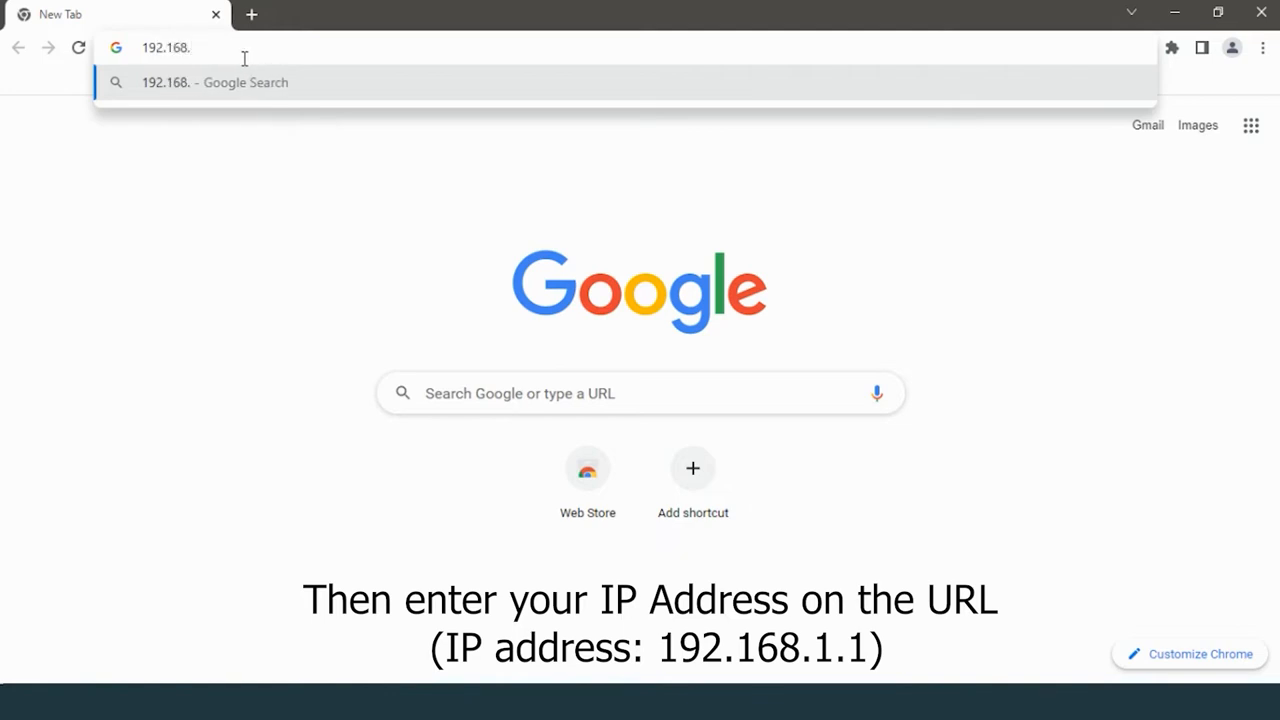
pyautogui.write('1.1')
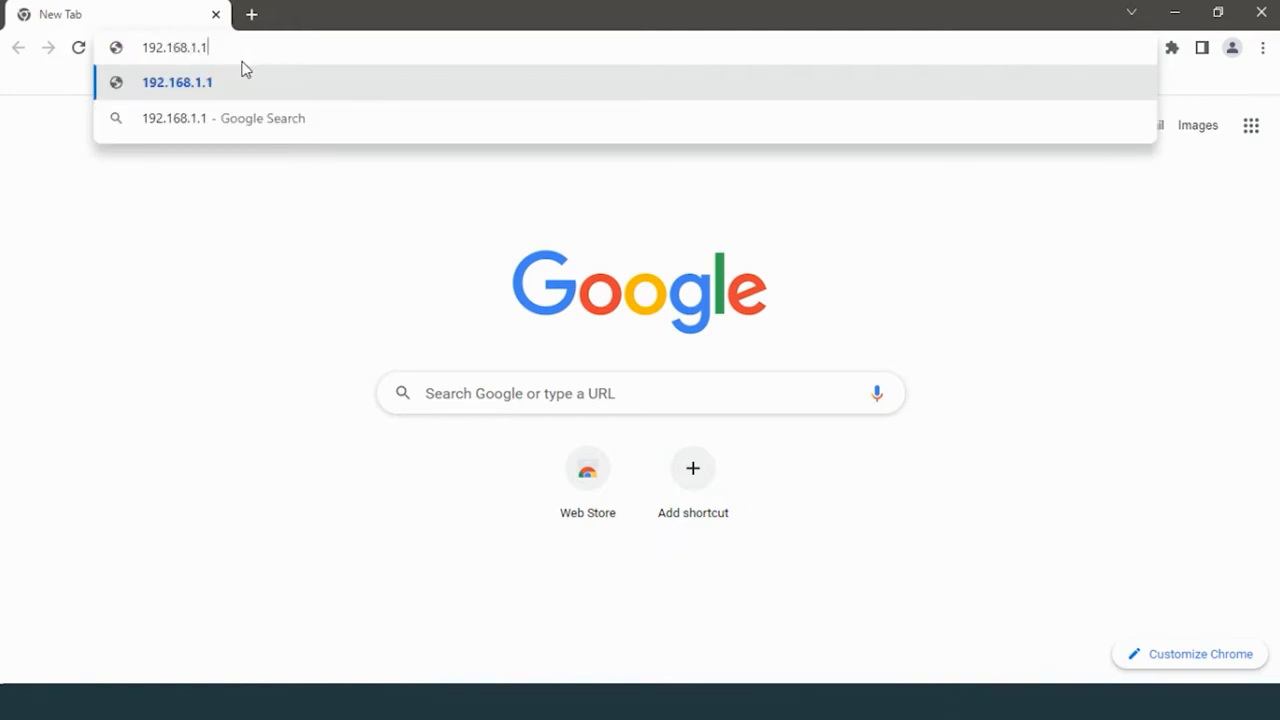
pyautogui.click(177, 82)
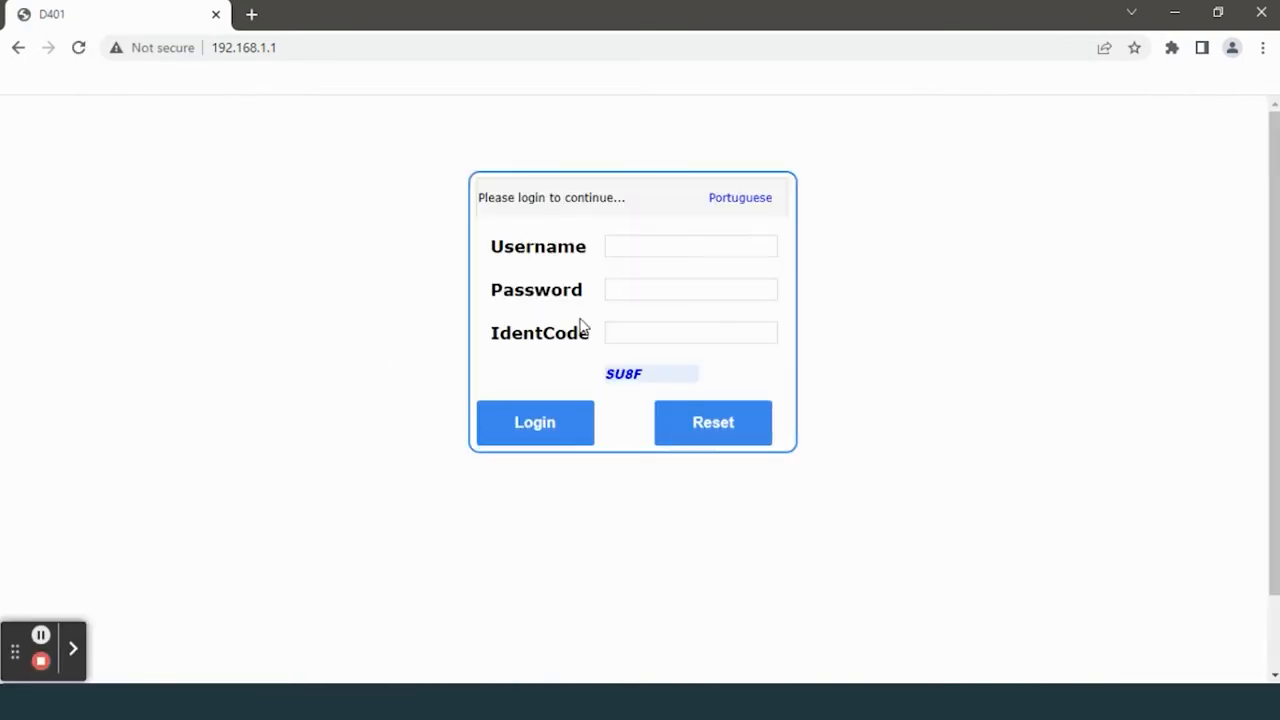
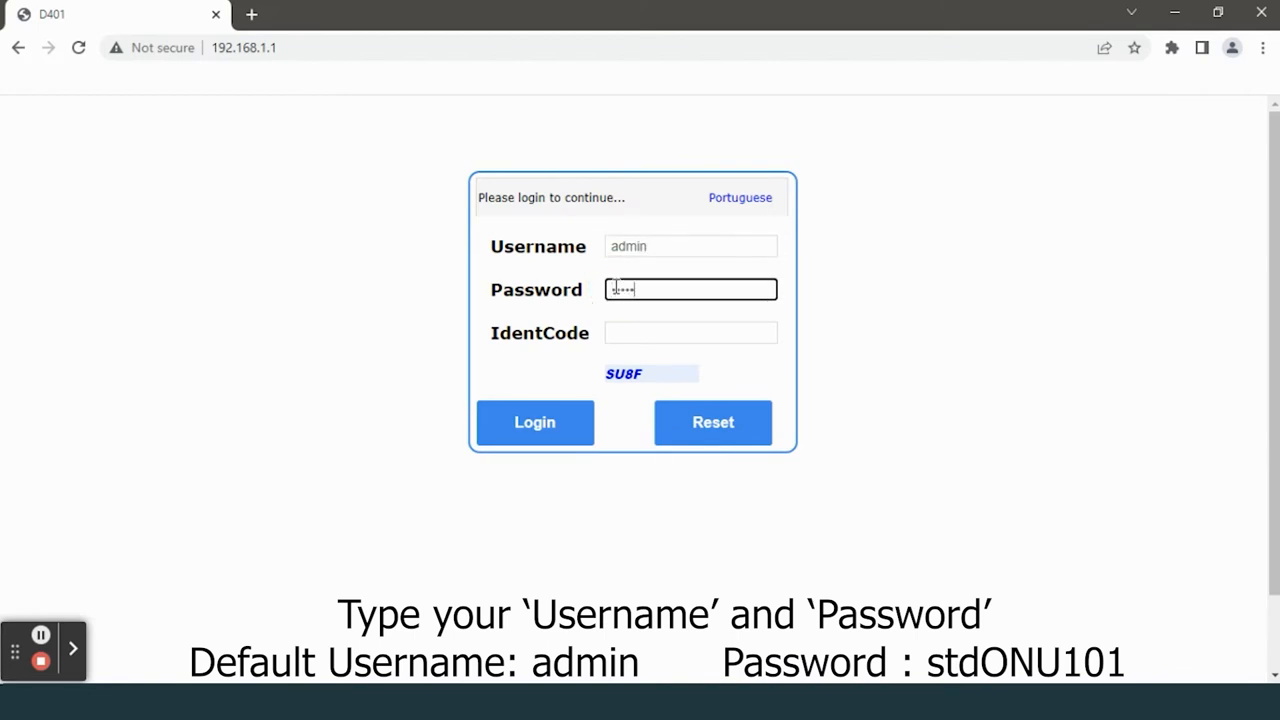
pyautogui.click(690, 332)
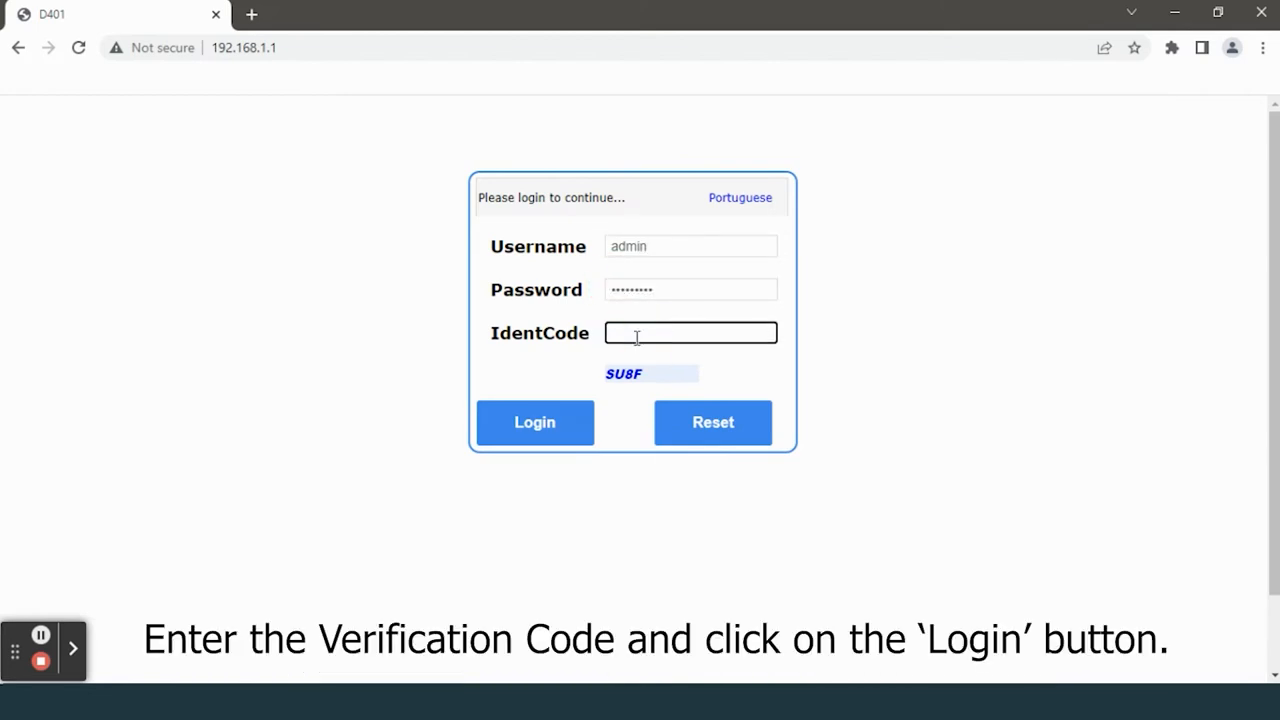
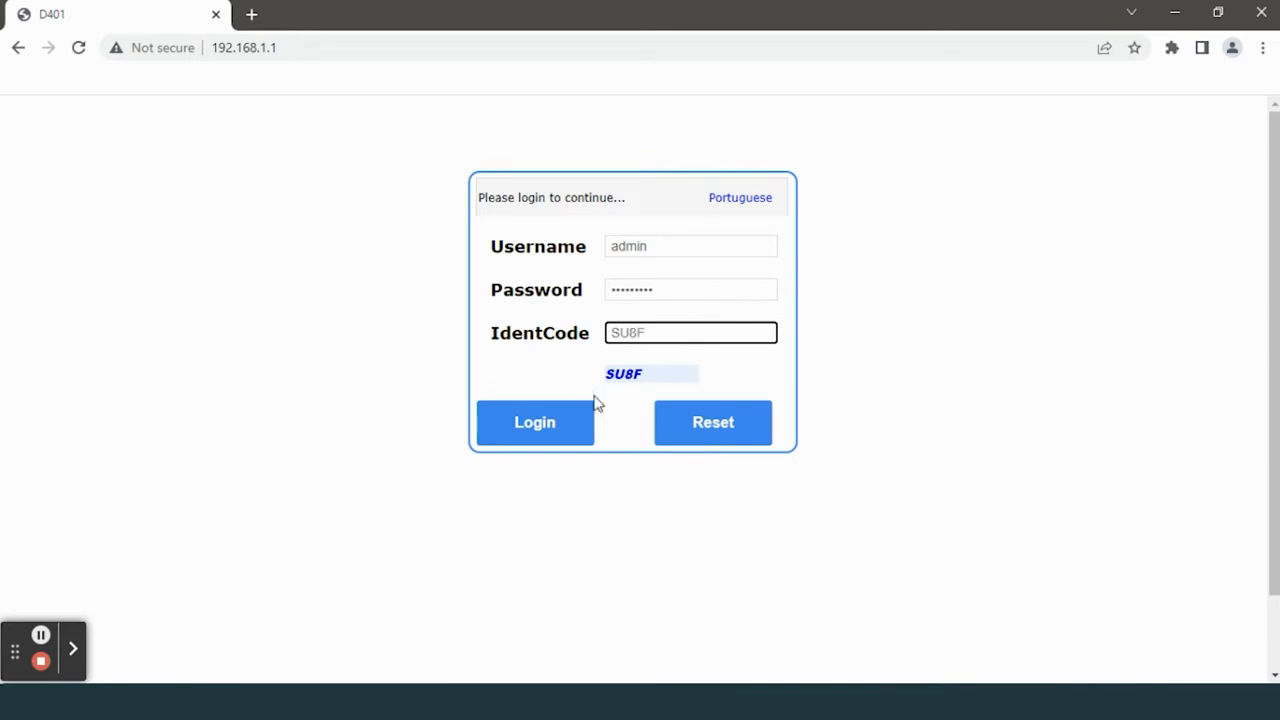
pyautogui.click(534, 421)
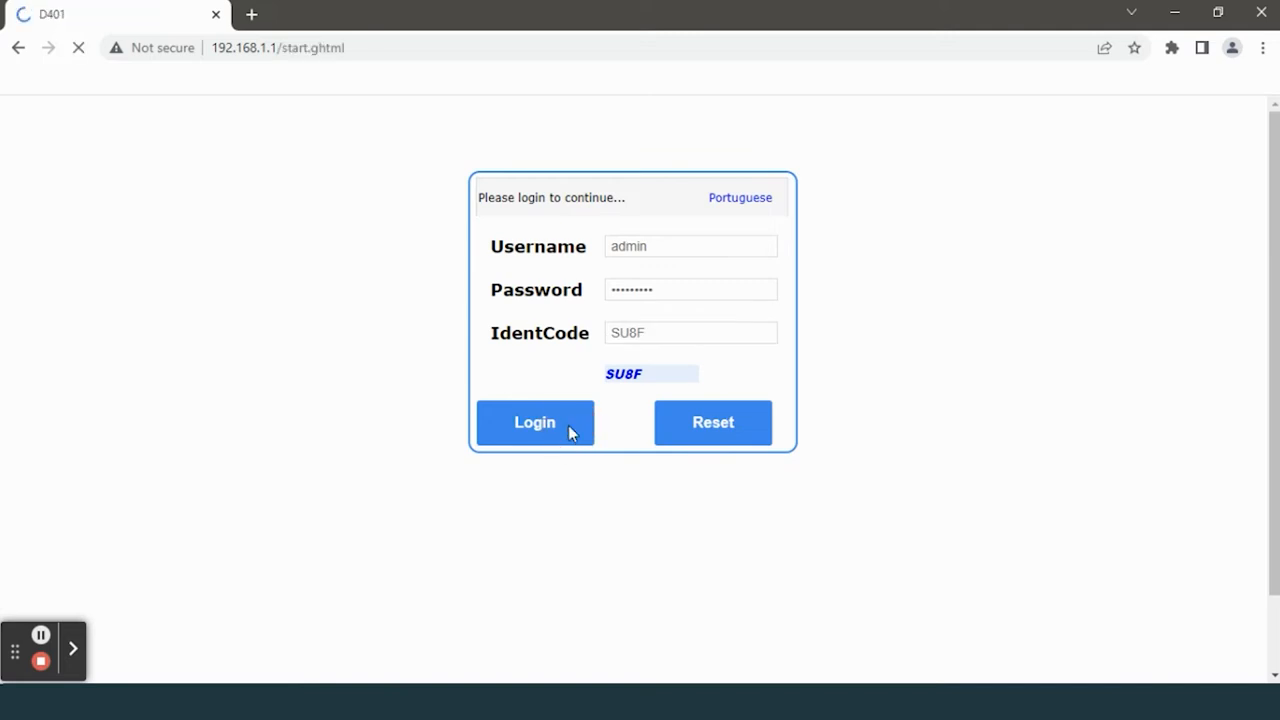
pyautogui.click(534, 422)
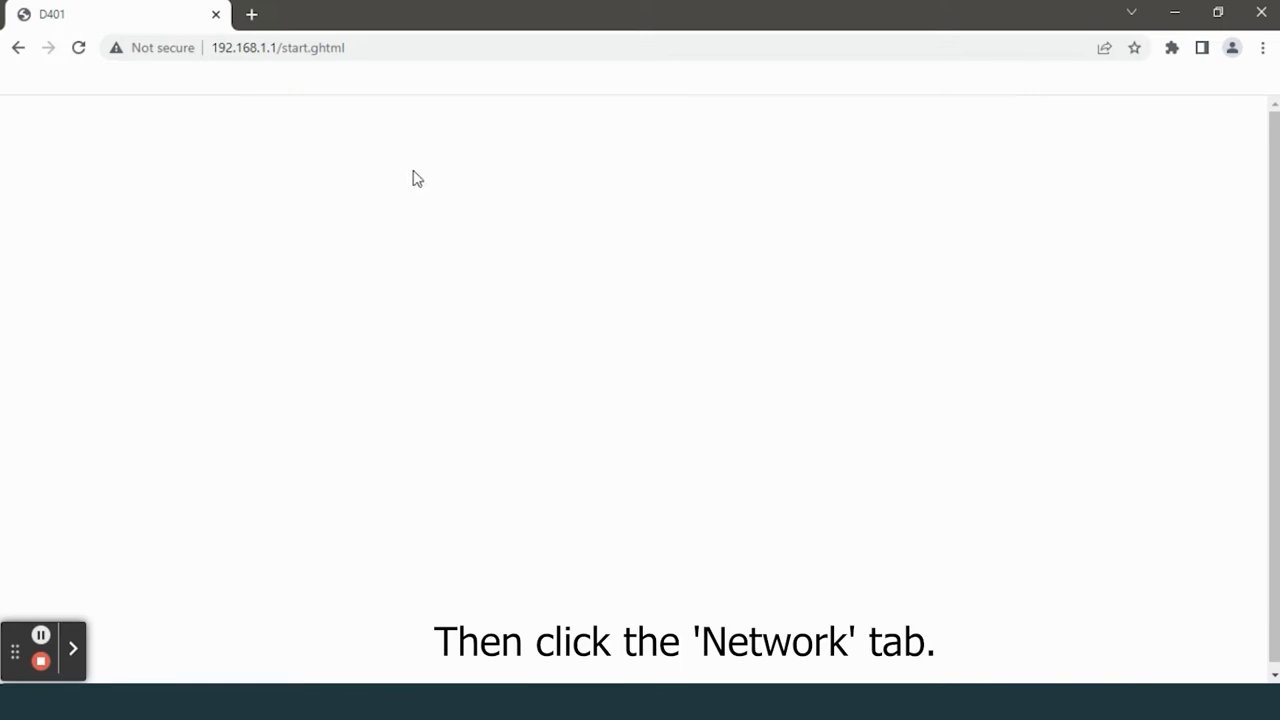
# On the Network tab, name a new connection 'Test' and tick Enable VLAN.
pyautogui.click(390, 177)
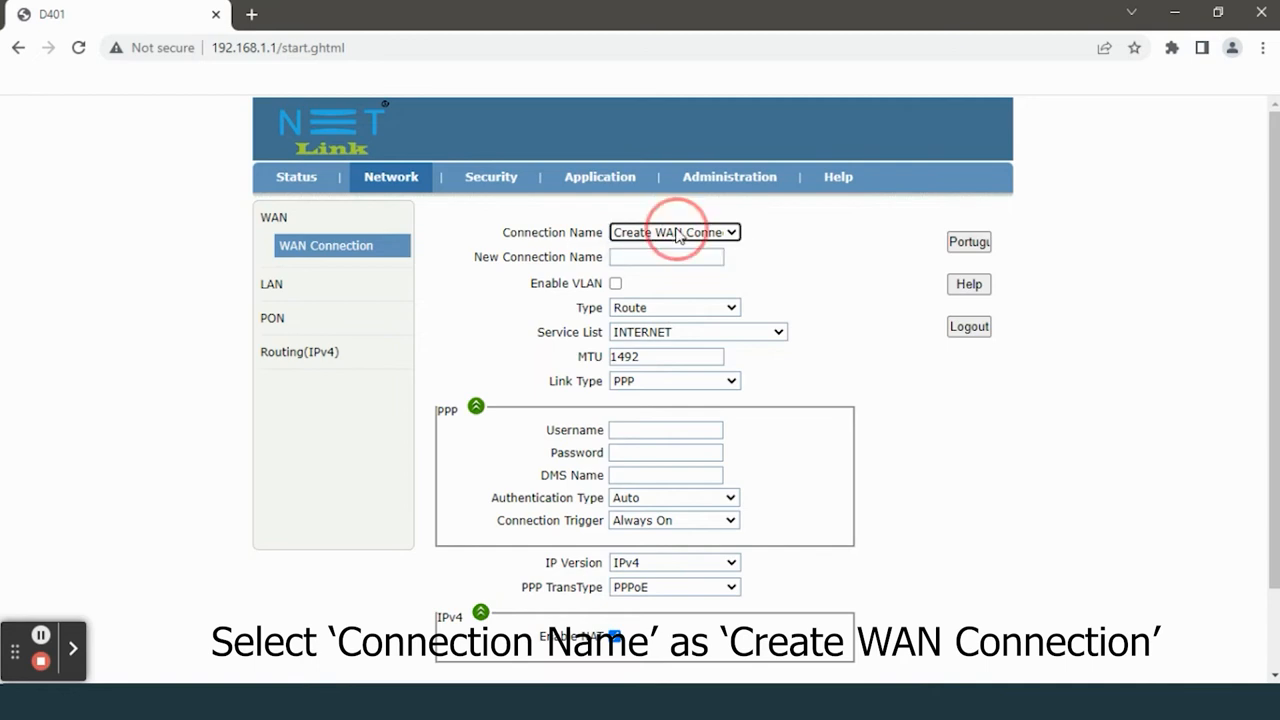
pyautogui.click(666, 257)
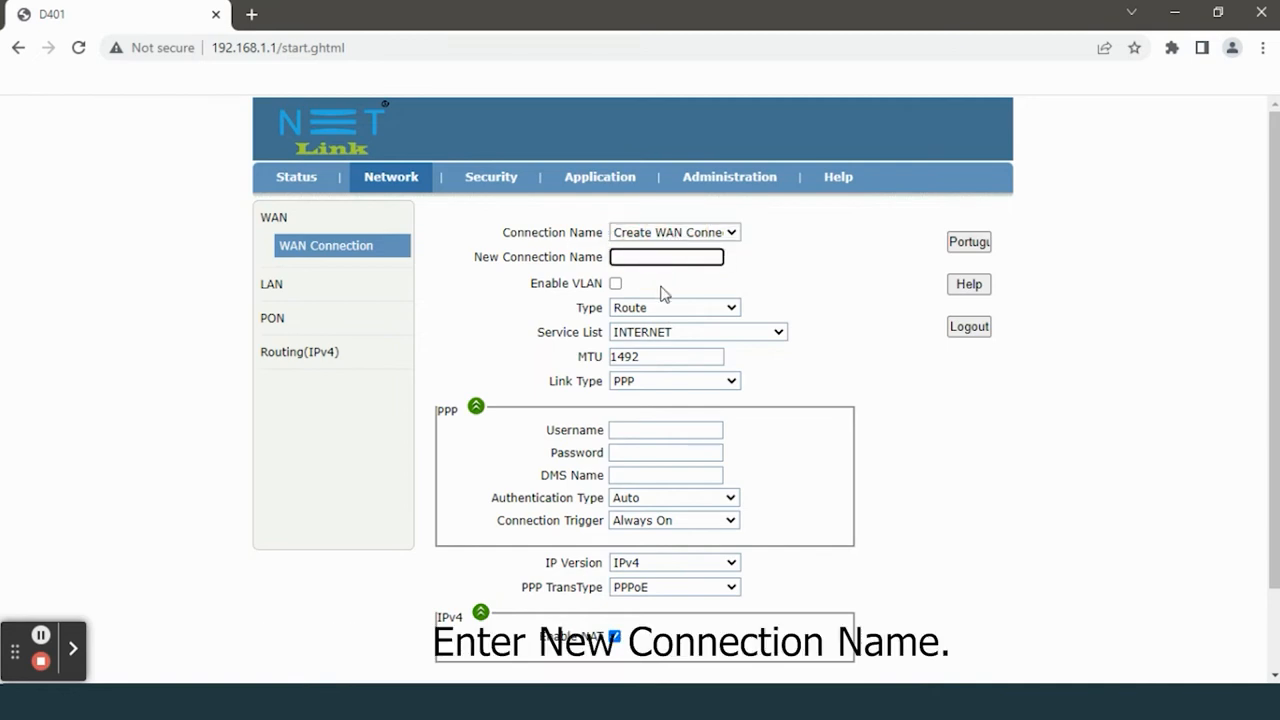
pyautogui.write('Test')
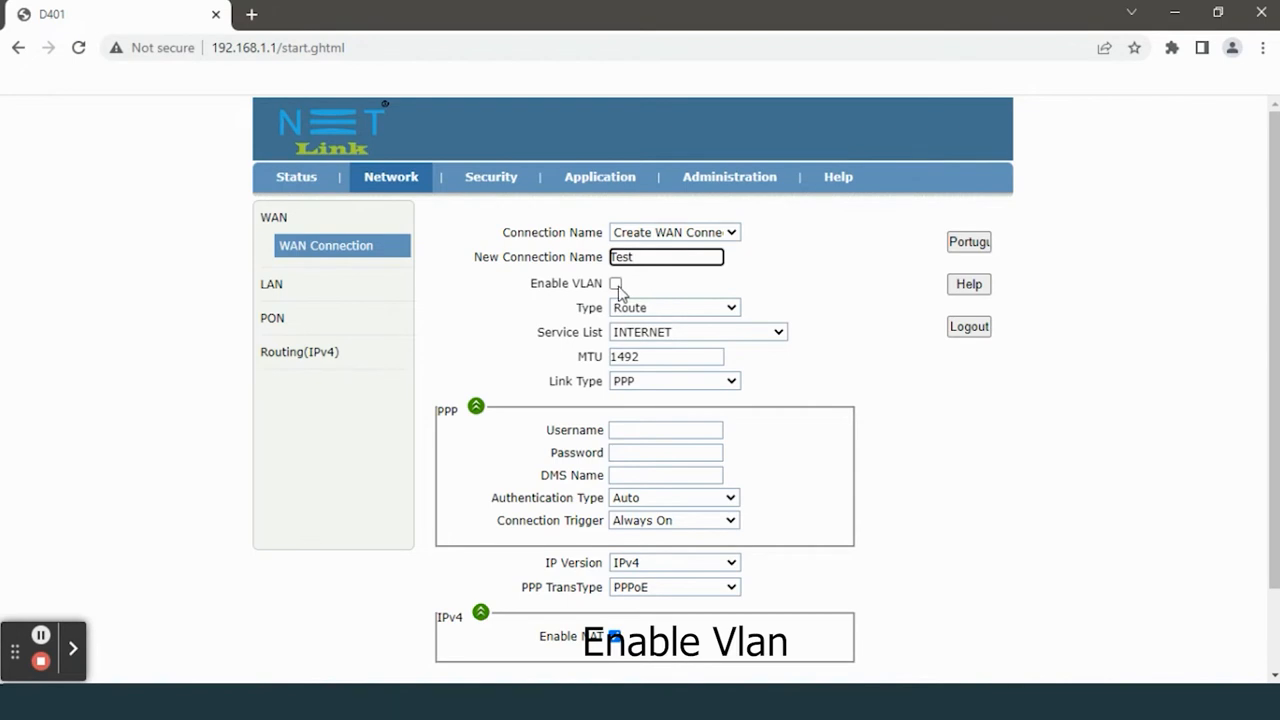
pyautogui.click(616, 283)
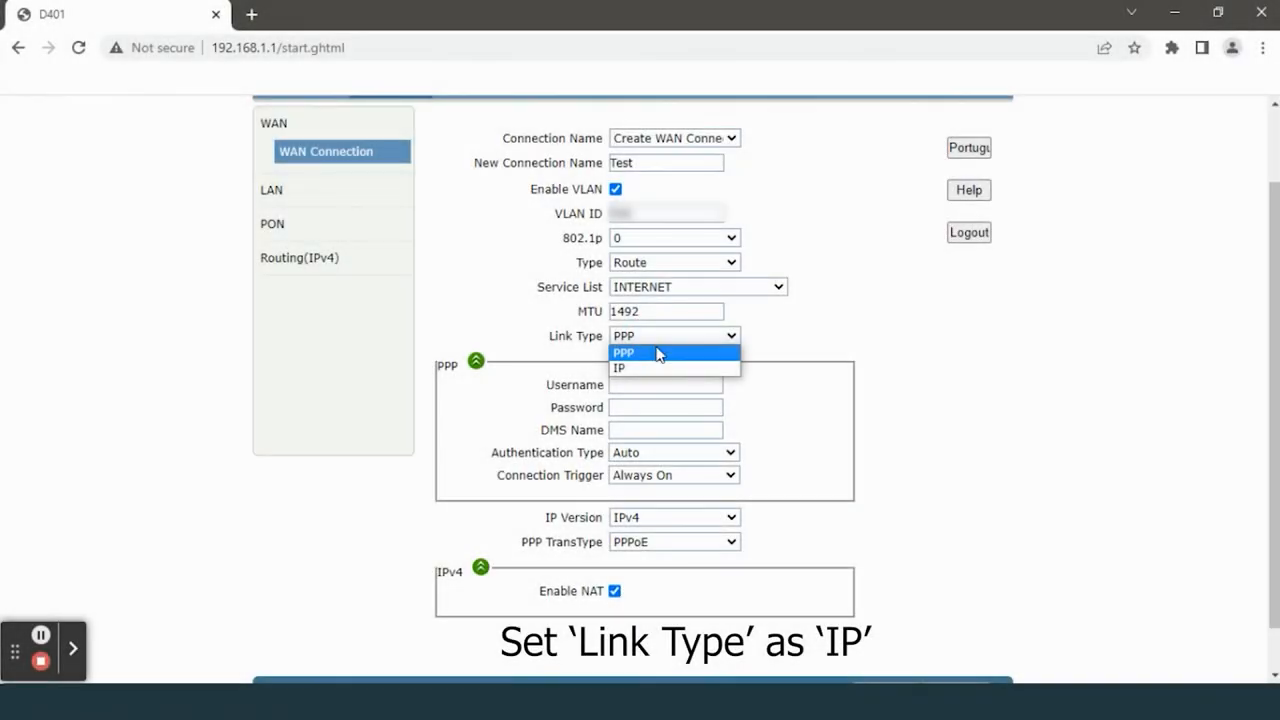
# Set the Test connection's Link Type to IP, IPv4, and IP Type Static.
pyautogui.click(619, 367)
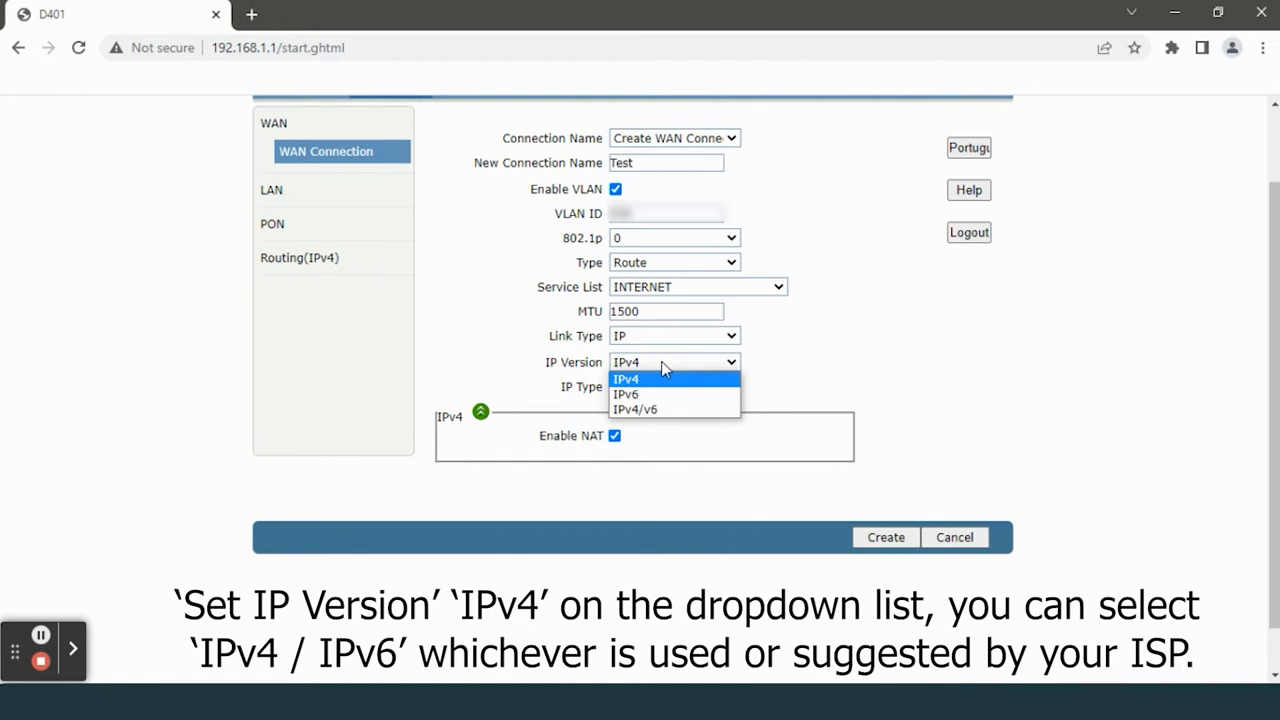
pyautogui.moveTo(660, 379)
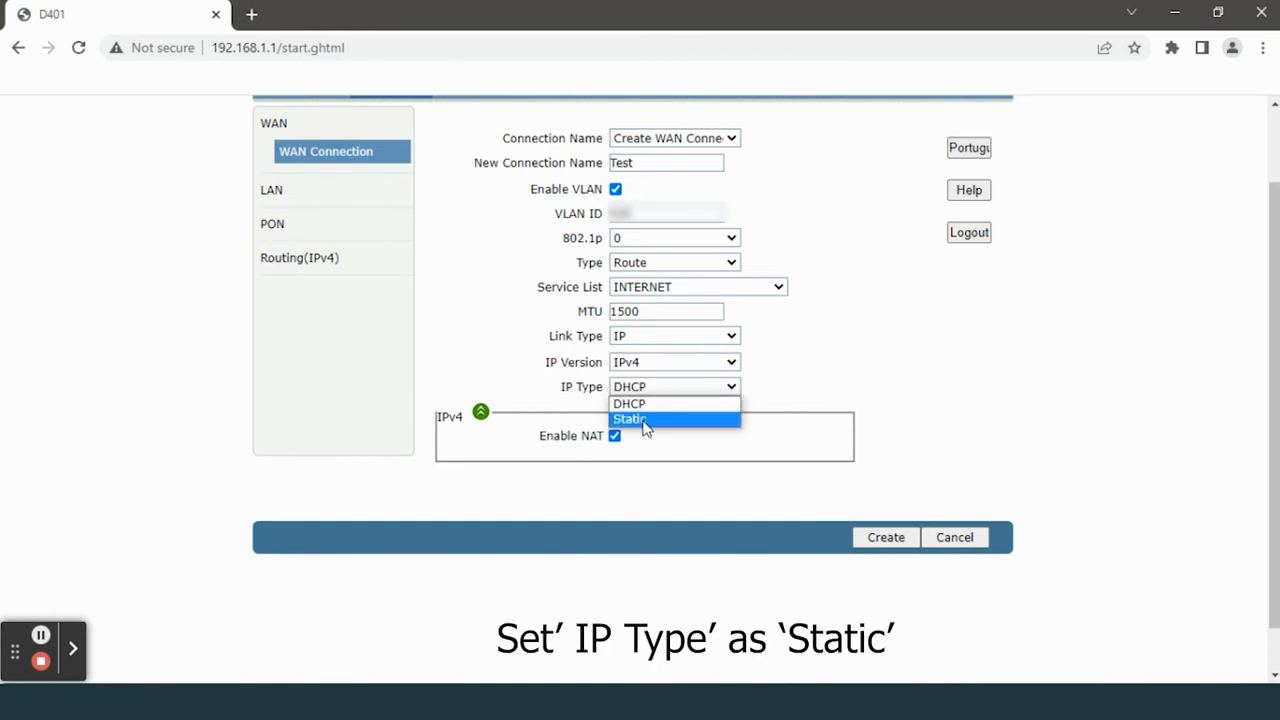
pyautogui.click(629, 419)
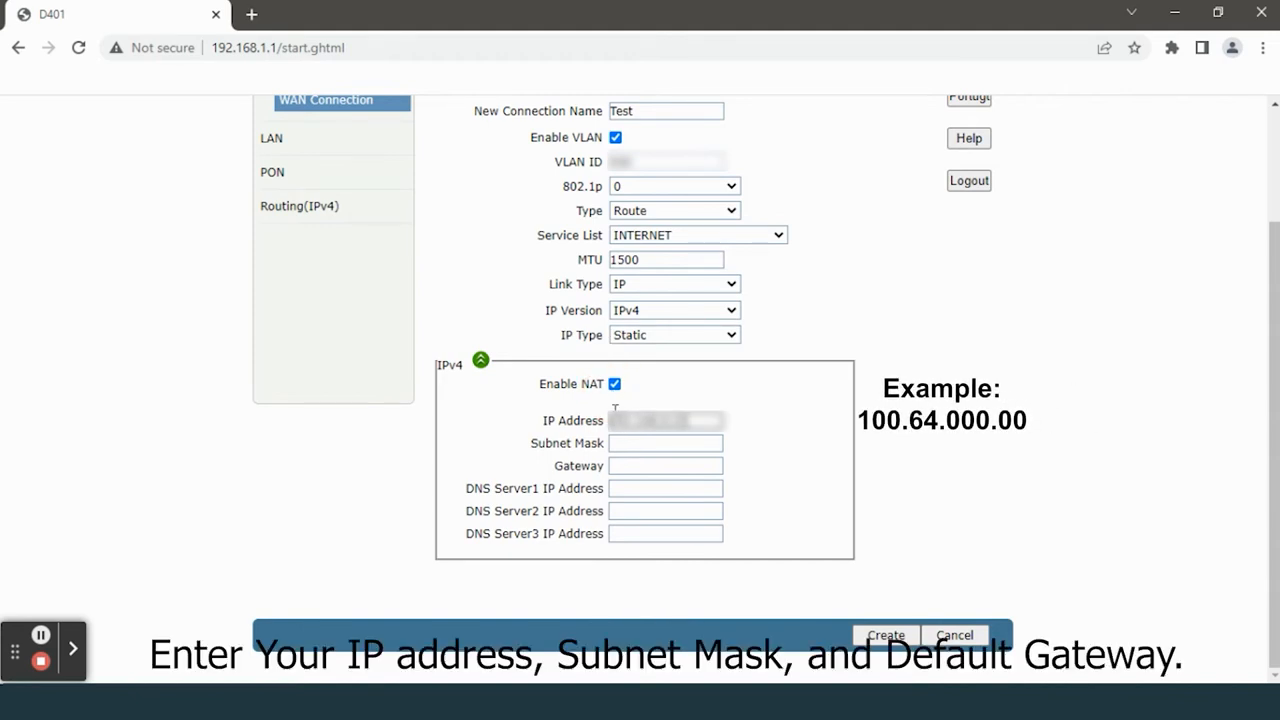
# Enter the static IP details with DNS 8.8.8.8 and 8.8.4.4, and create the connection.
pyautogui.click(665, 443)
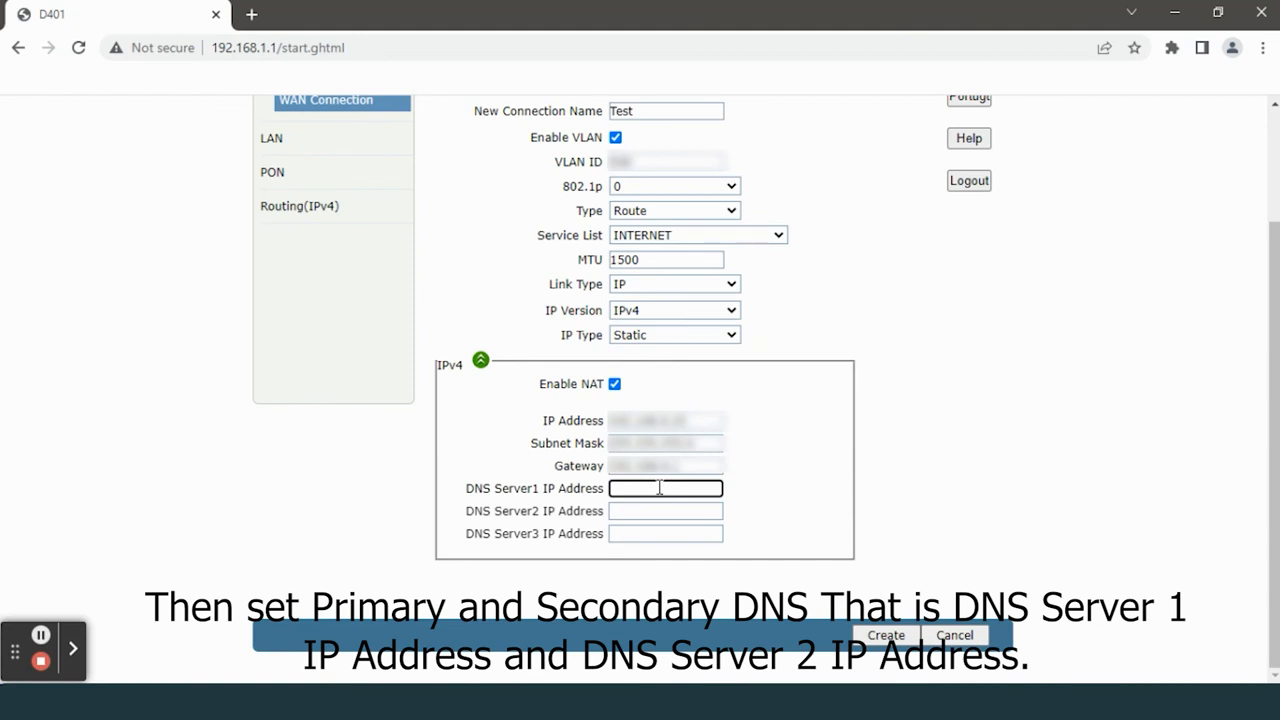
pyautogui.write('8.8.')
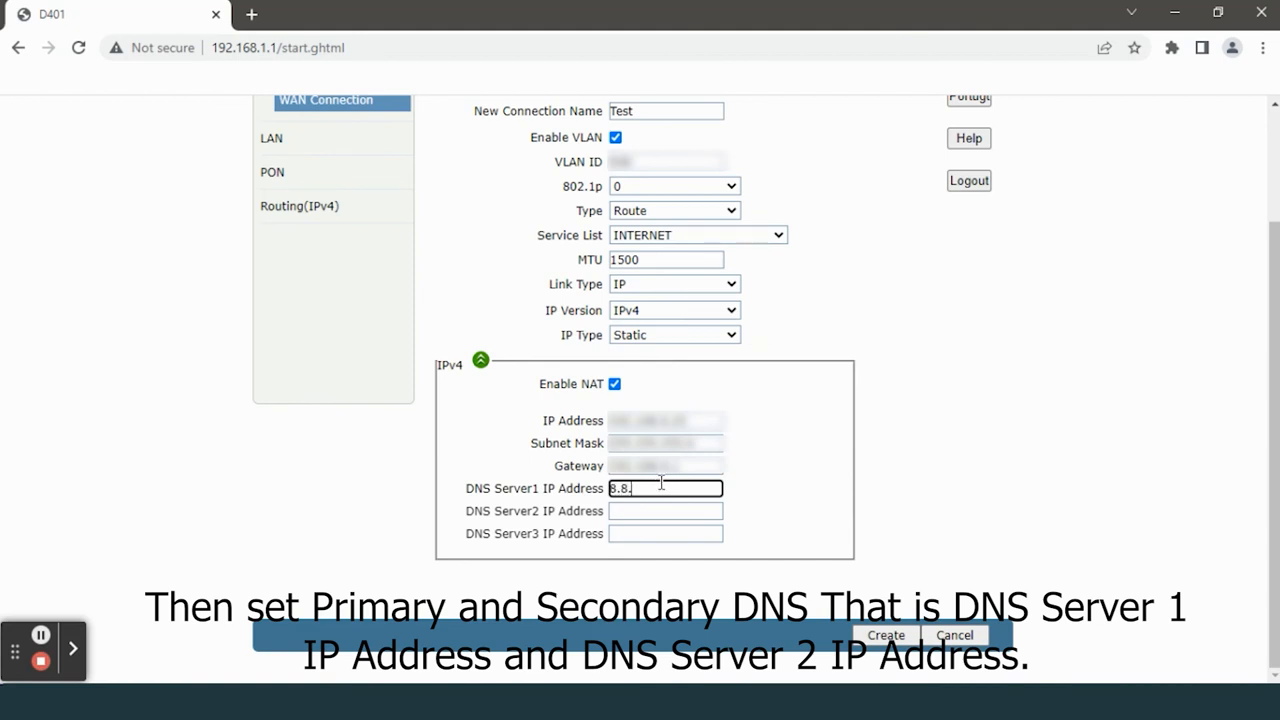
pyautogui.write('8.8')
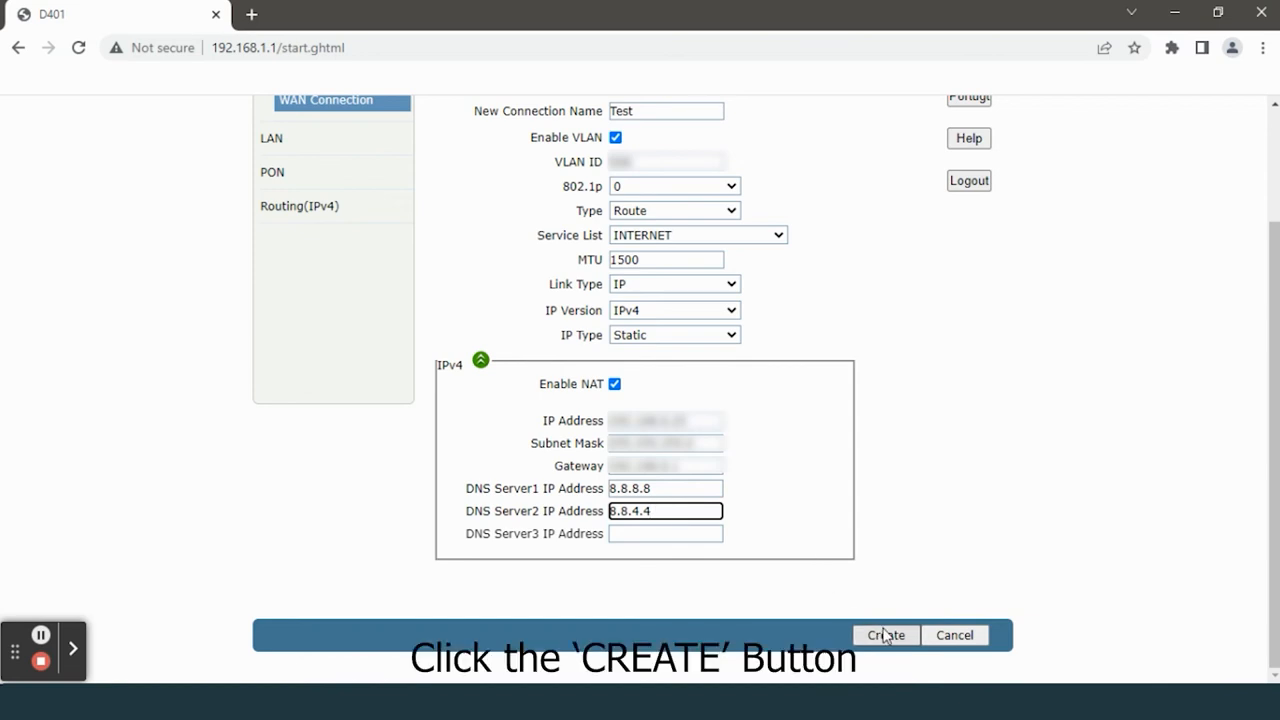
pyautogui.click(884, 635)
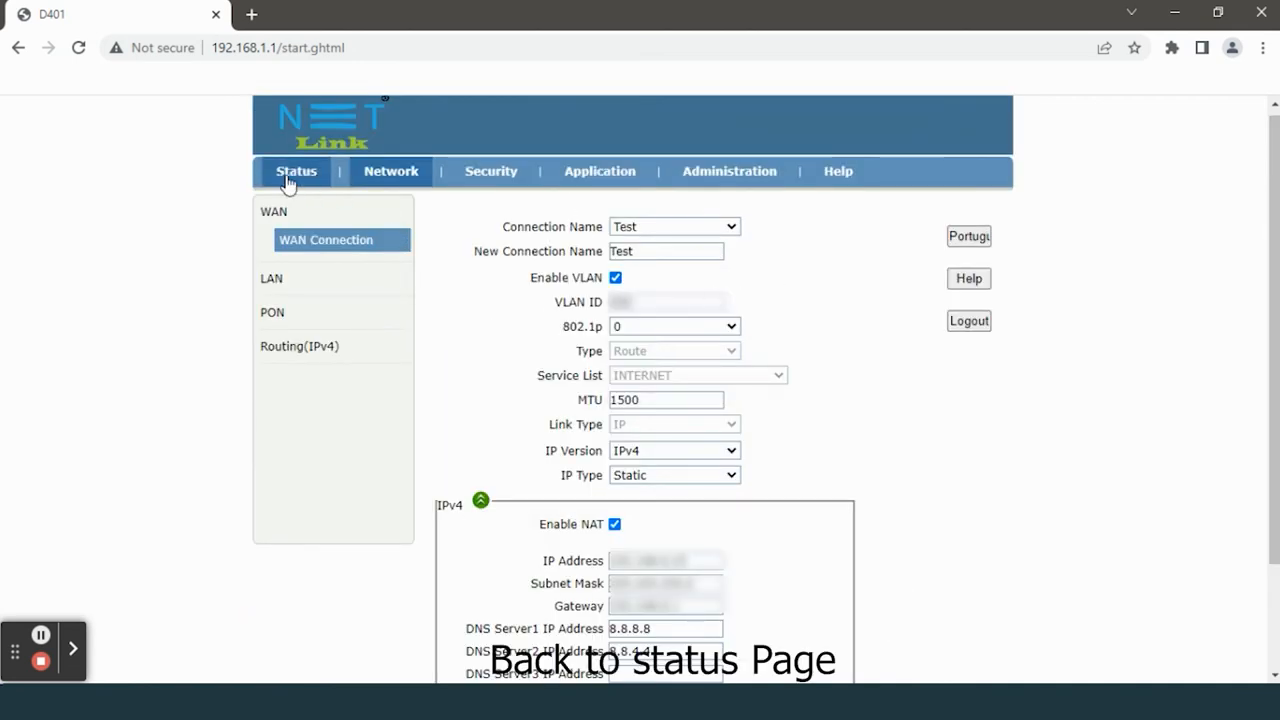
# Open Status > Network Interface to see Test as a Connected static IPv4 WAN.
pyautogui.click(295, 171)
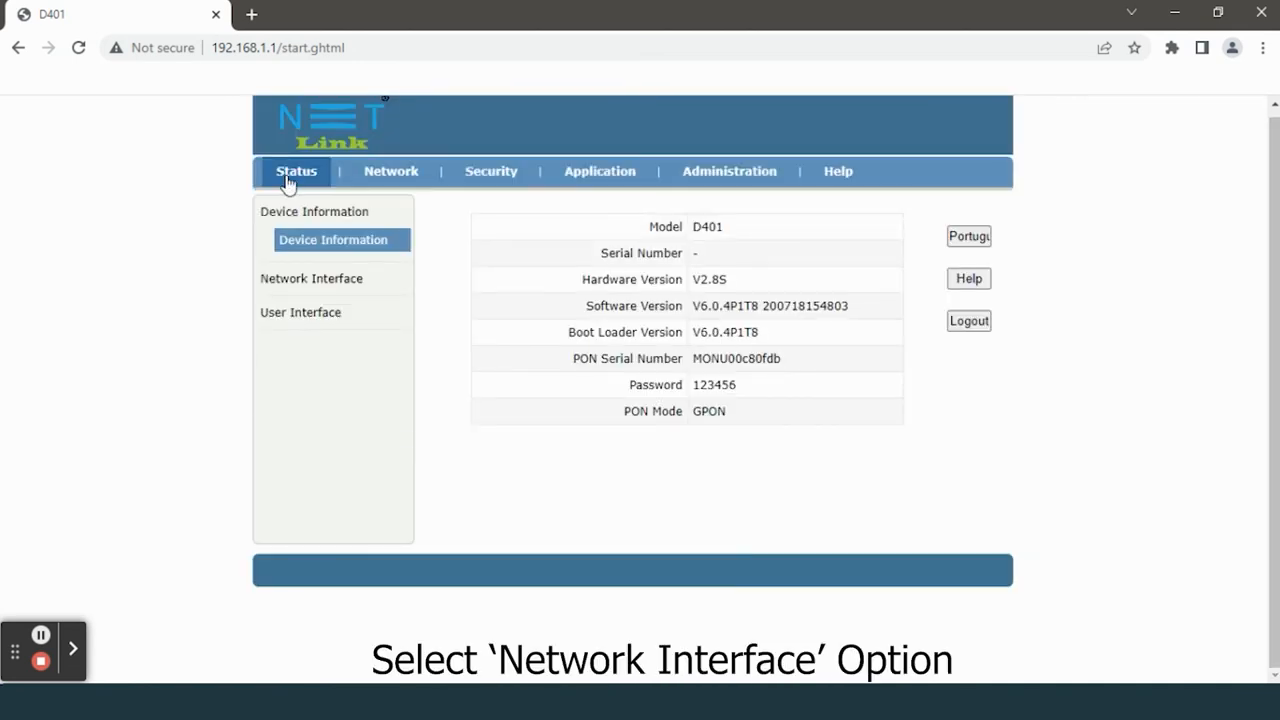
pyautogui.moveTo(311, 278)
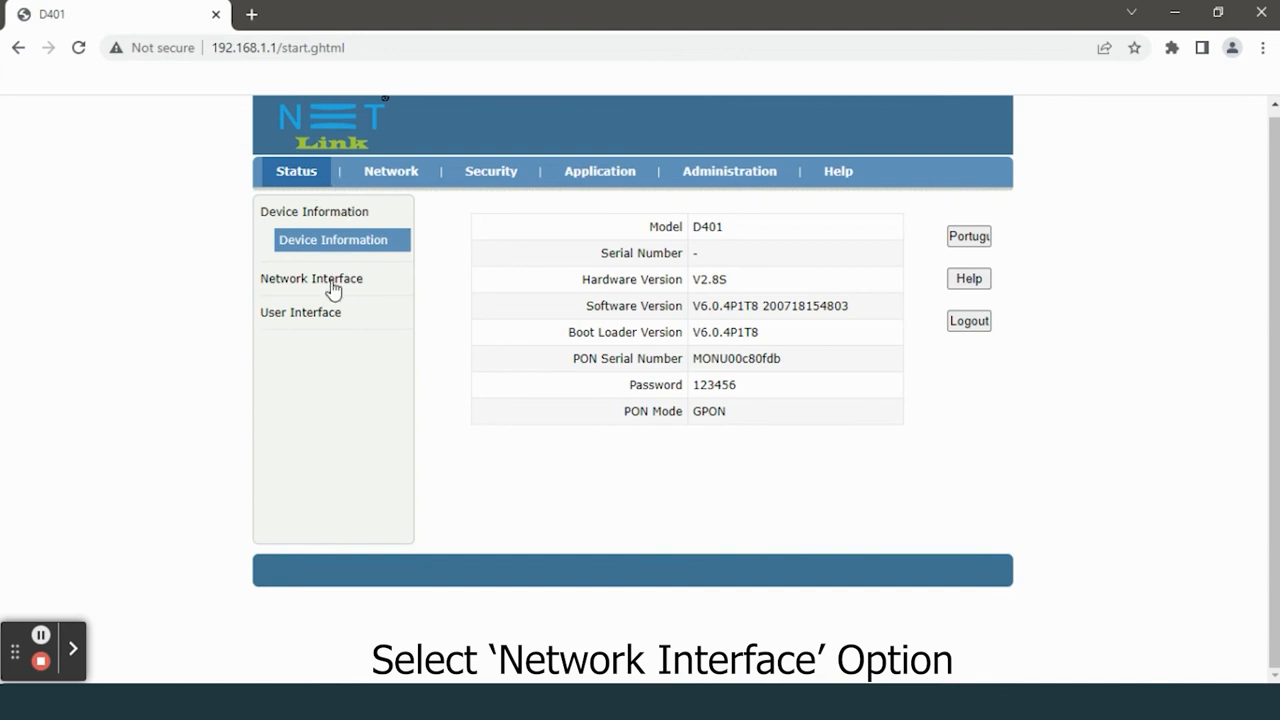
pyautogui.click(311, 278)
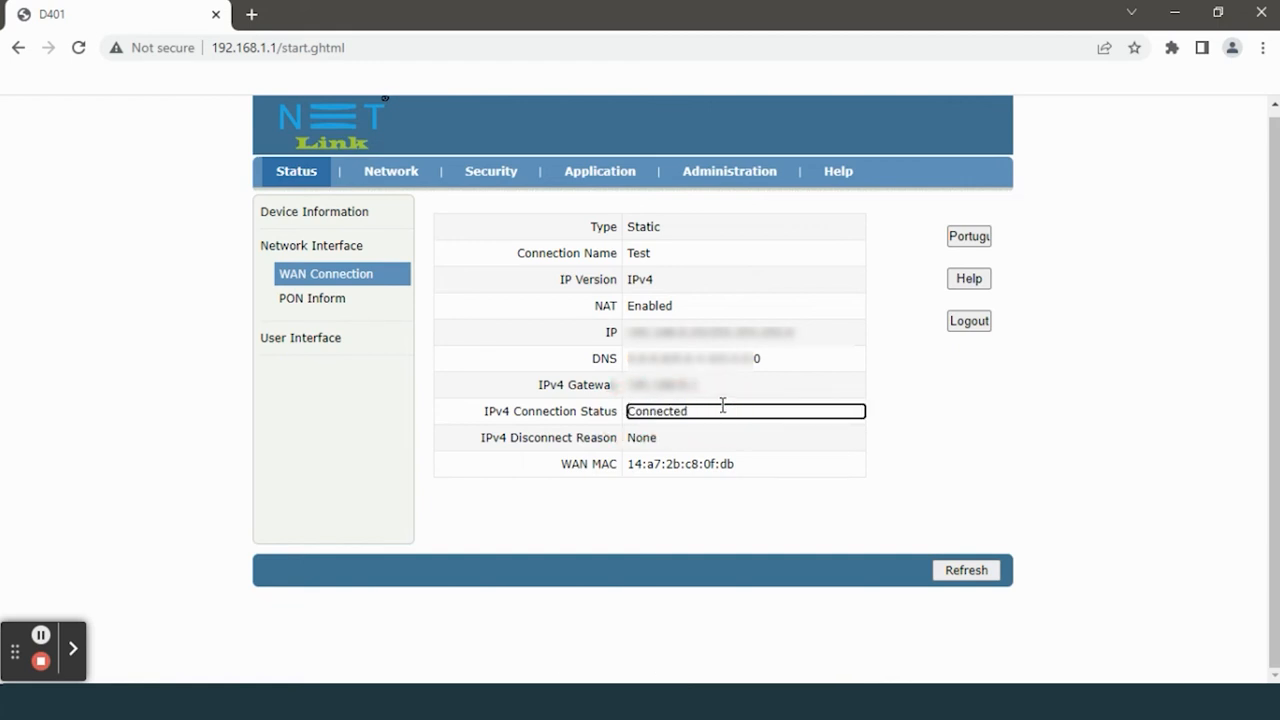
pyautogui.moveTo(725, 411)
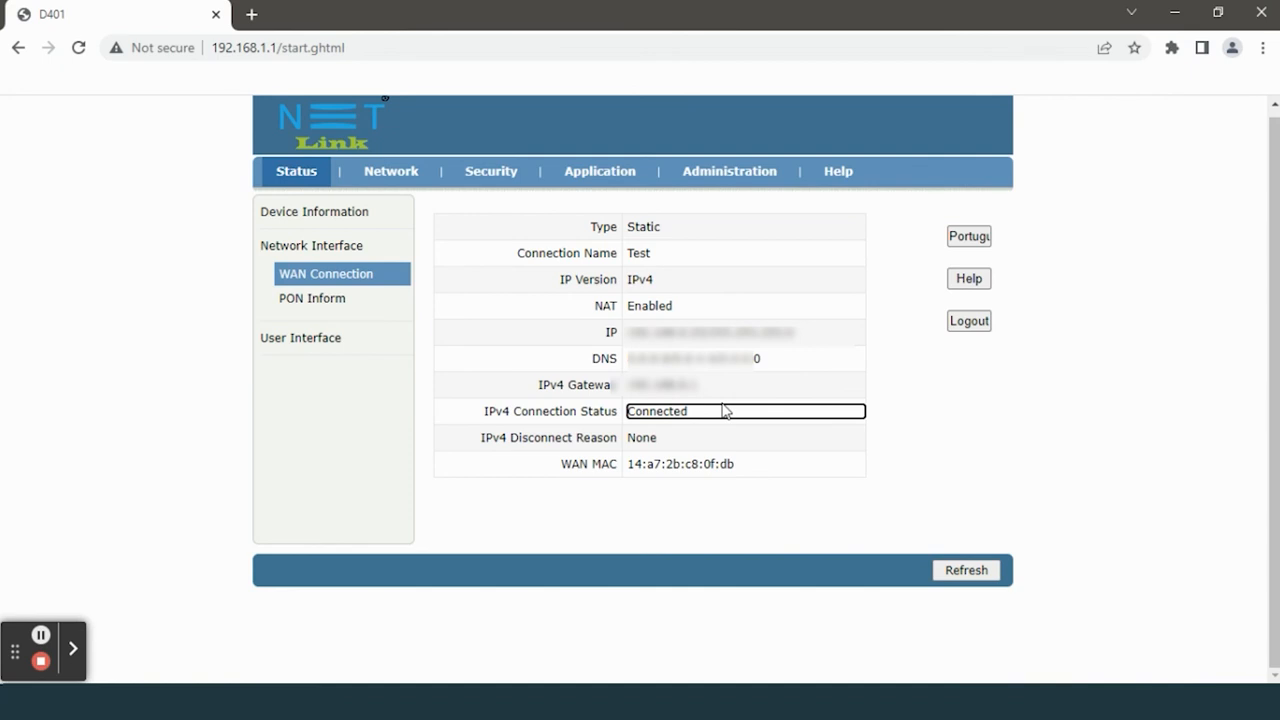